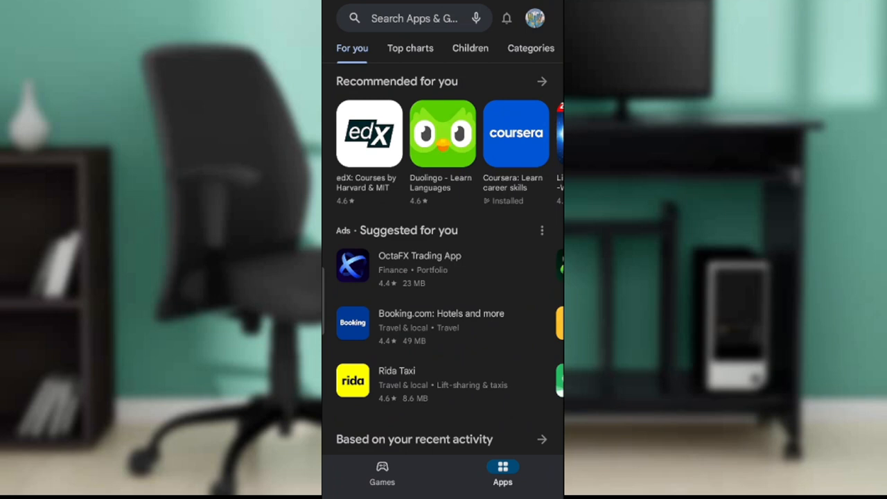
# Show the account menu with app management, payments, Play Protect and library options.
pyautogui.click(535, 18)
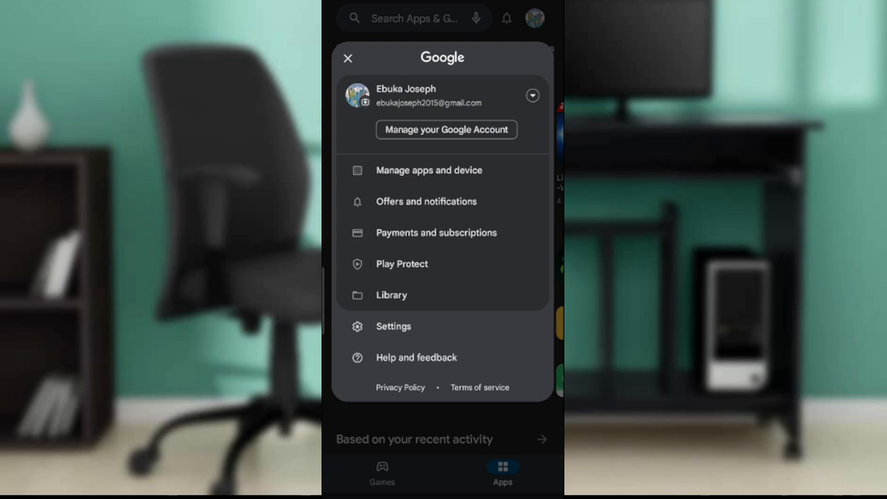
# View the 'Manage apps and device' overview, then switch to the Google results on transferring Play Games data to iOS.
pyautogui.click(429, 170)
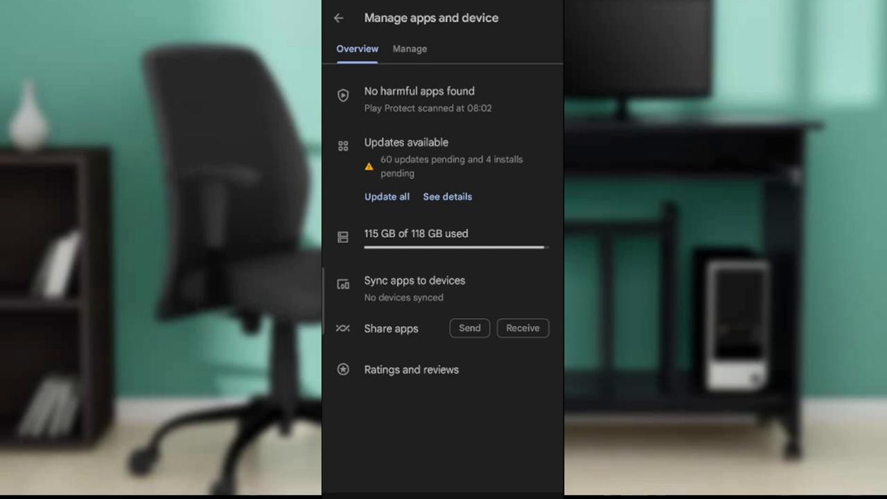
pyautogui.click(339, 18)
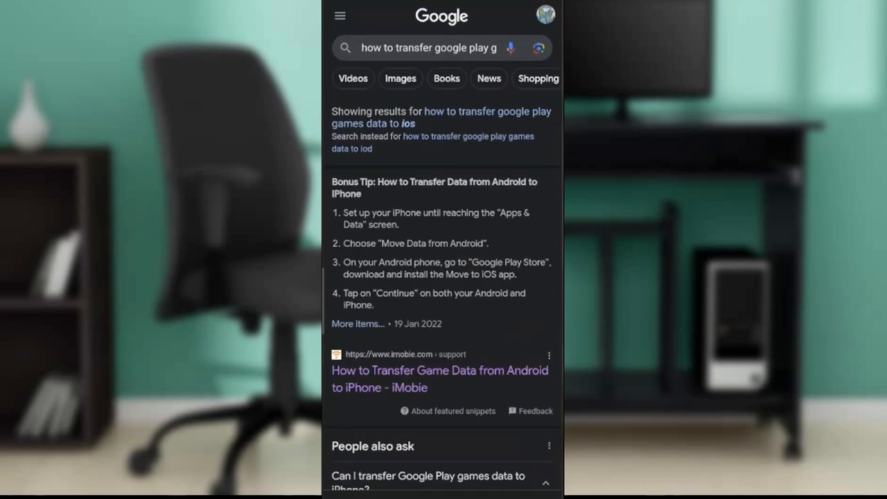
# Enter a new query 'how to get google play games on ios' in the address bar.
pyautogui.click(428, 47)
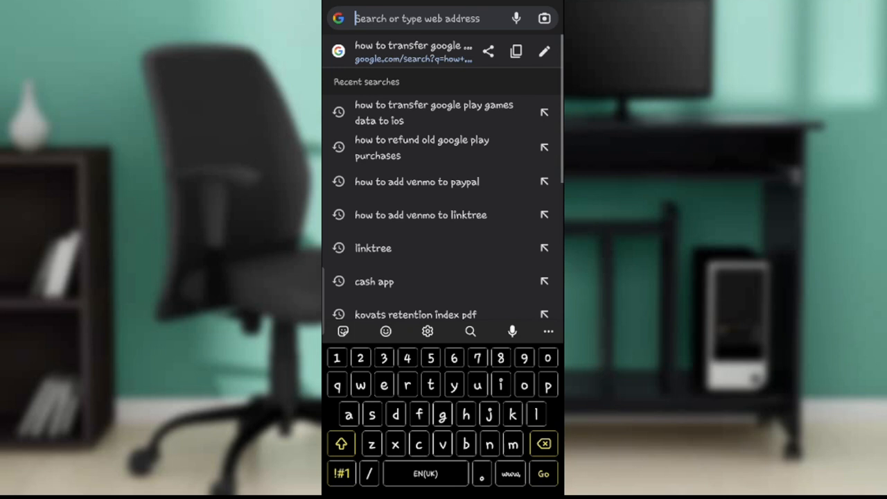
pyautogui.write('how ri')
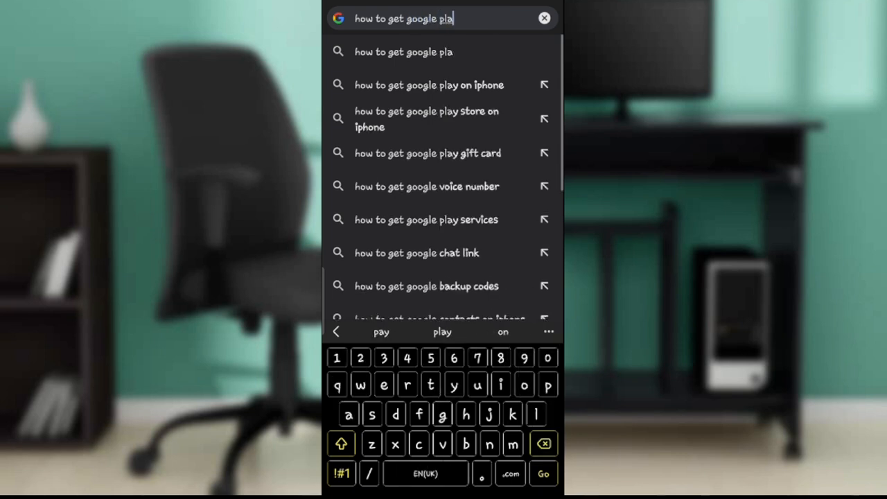
pyautogui.write('y games on io')
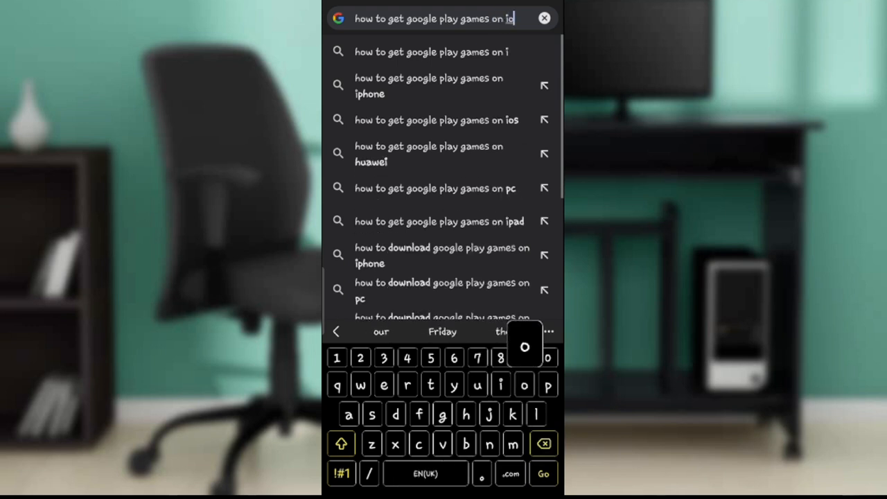
pyautogui.write('s')
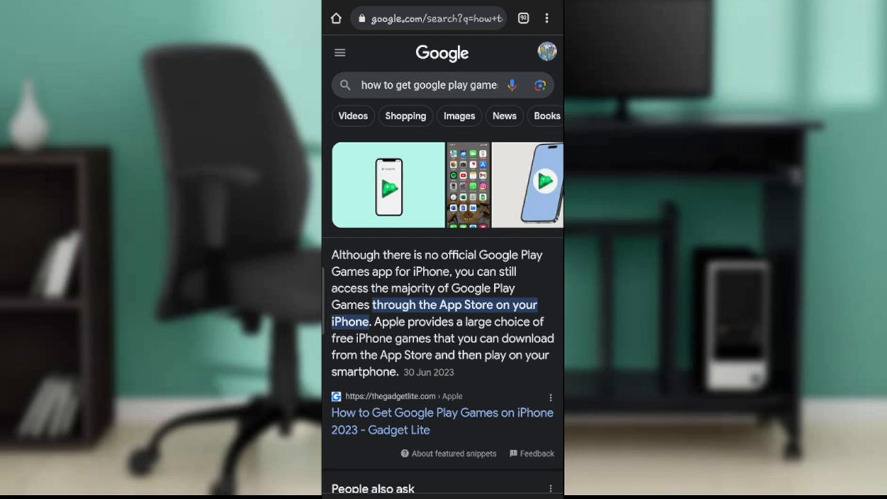
# Return to the 'how to transfer google play games data to ios' results and start editing the query.
pyautogui.write('how to transfer google play games data to ios')
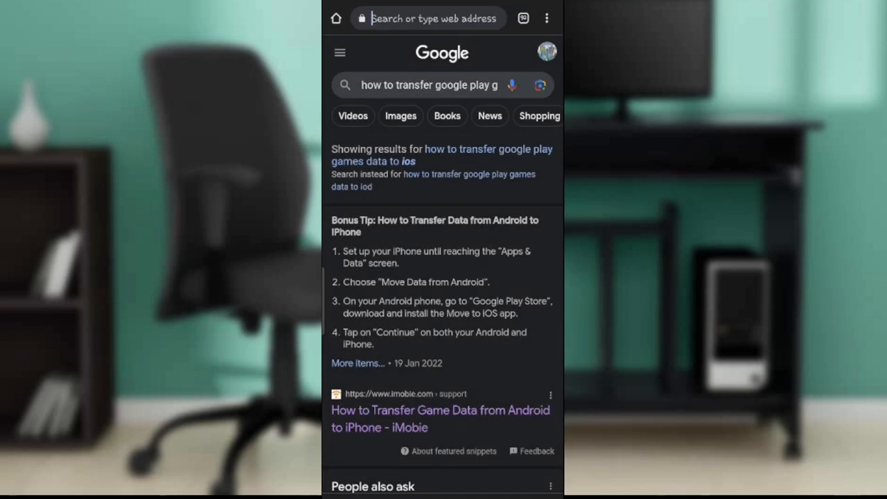
pyautogui.click(430, 19)
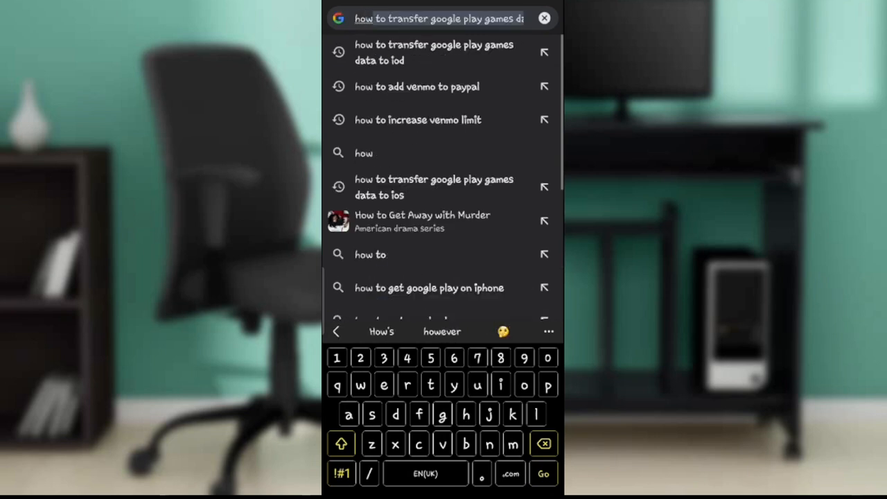